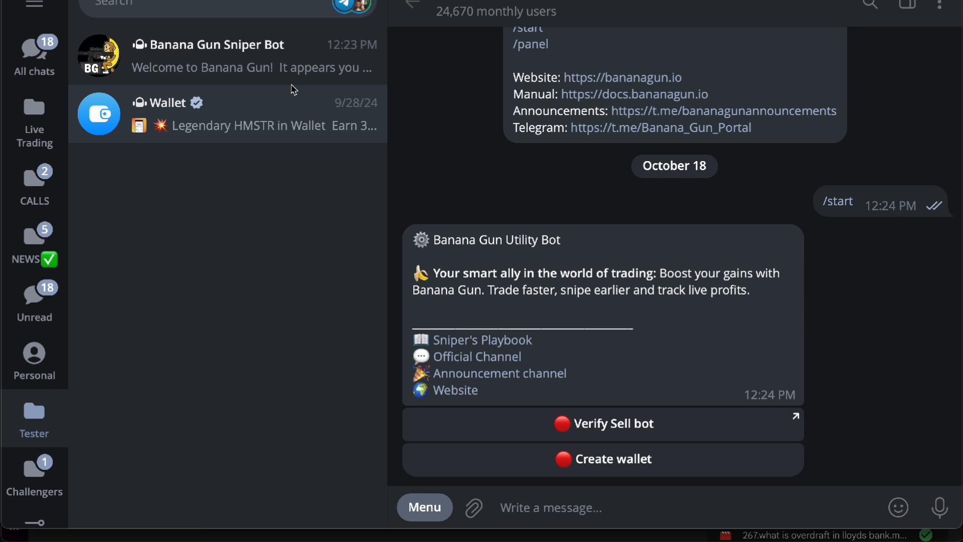
Generate a brand-new Banana Gun wallet from Wallet Setup and begin answering its name prompt.
scroll("down", 3)
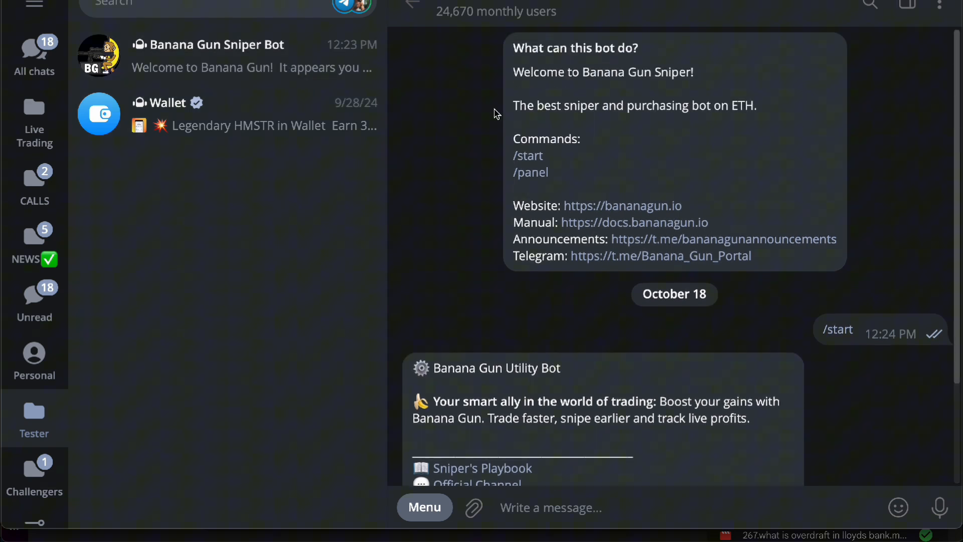
scroll("down", 3)
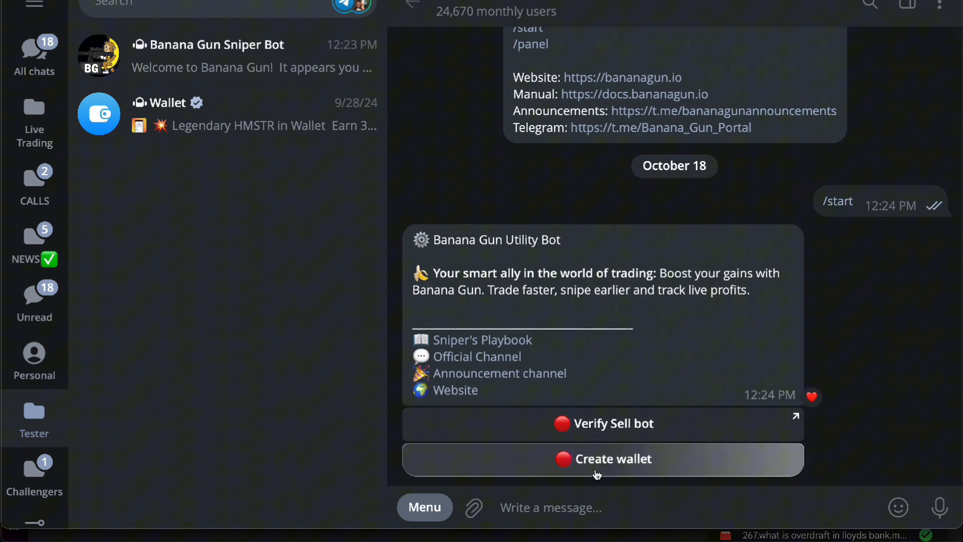
left_click(604, 458)
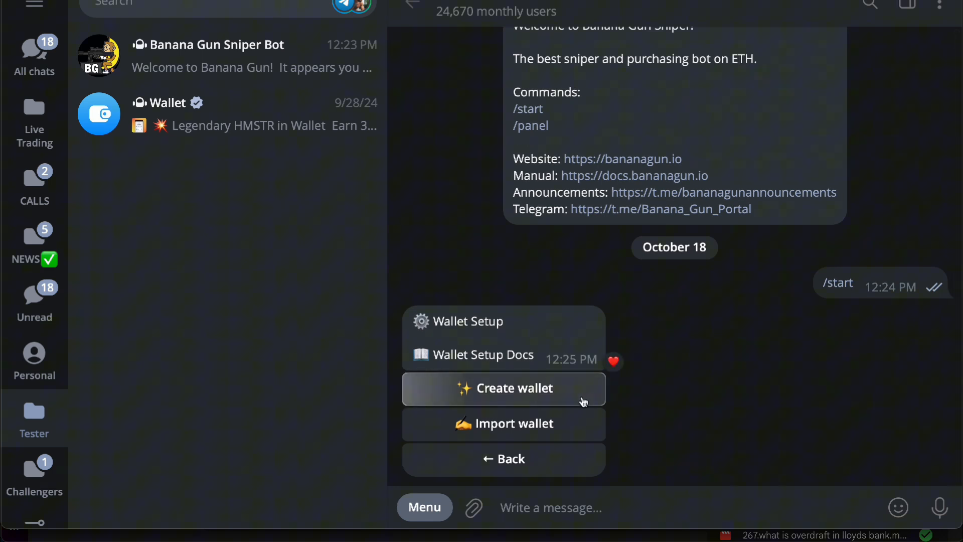
left_click(504, 388)
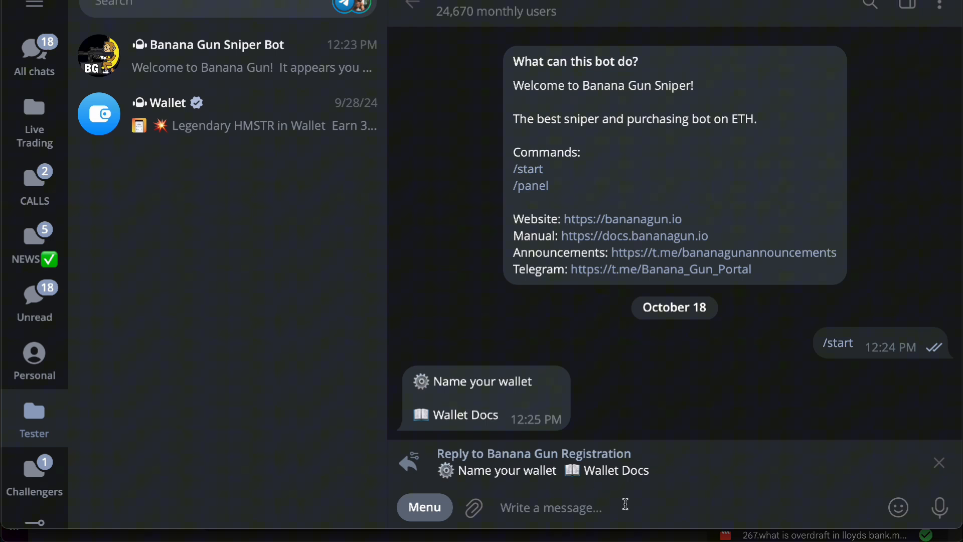
left_click(549, 506)
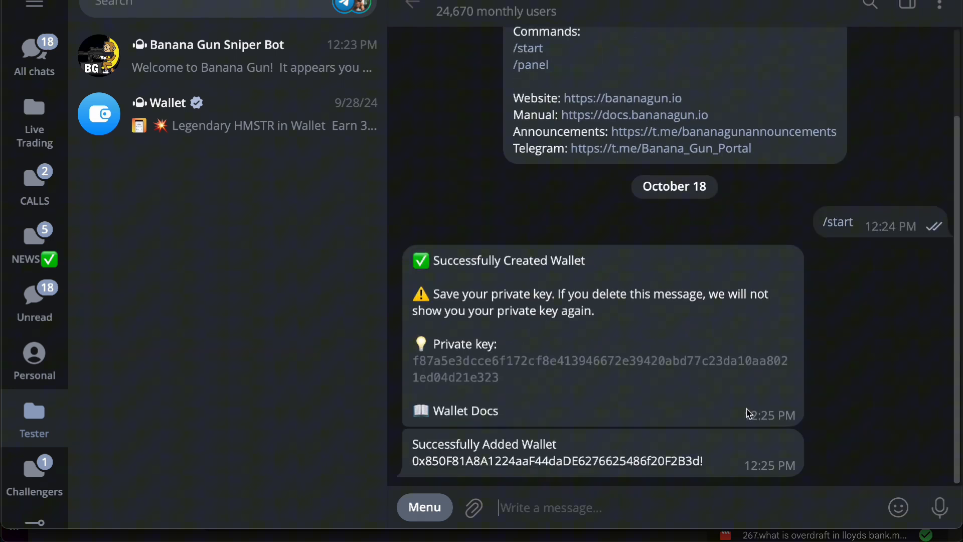
mouse_move(447, 468)
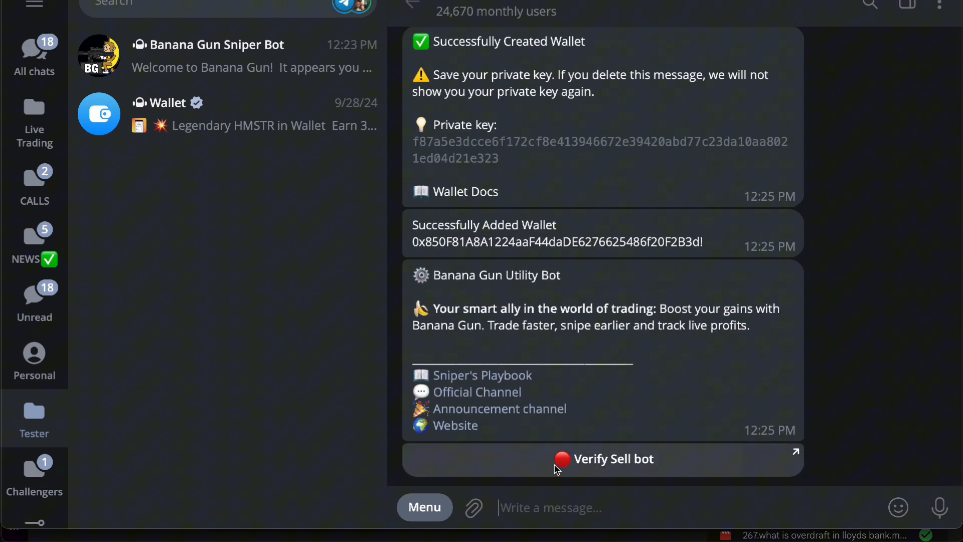
Send /verify to the Banana Gun Sell bot and open the Entry Portal channel link.
left_click(604, 459)
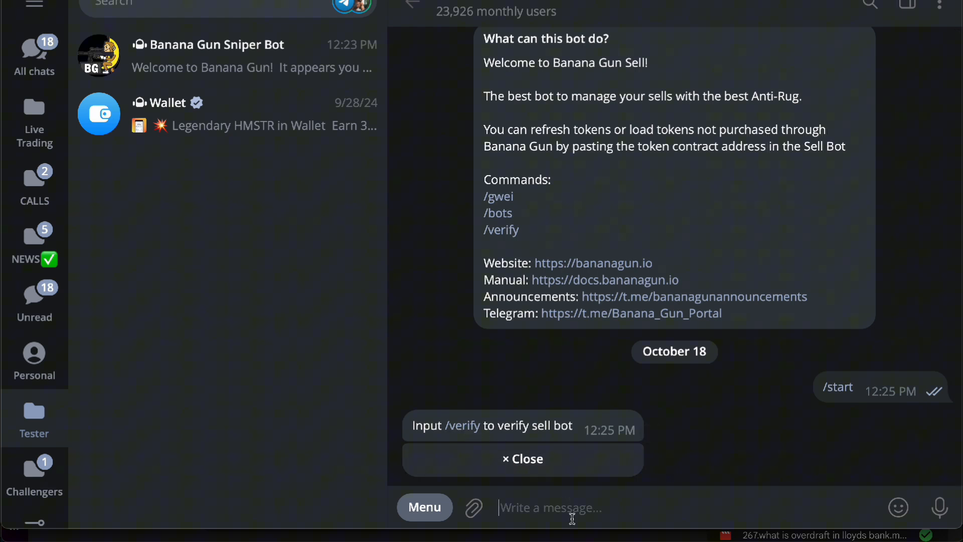
type("/")
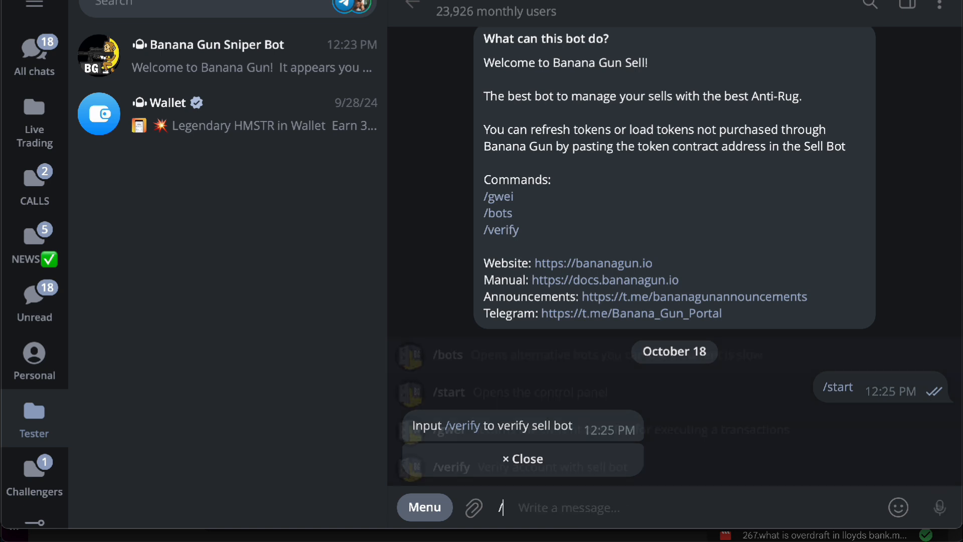
type("ver")
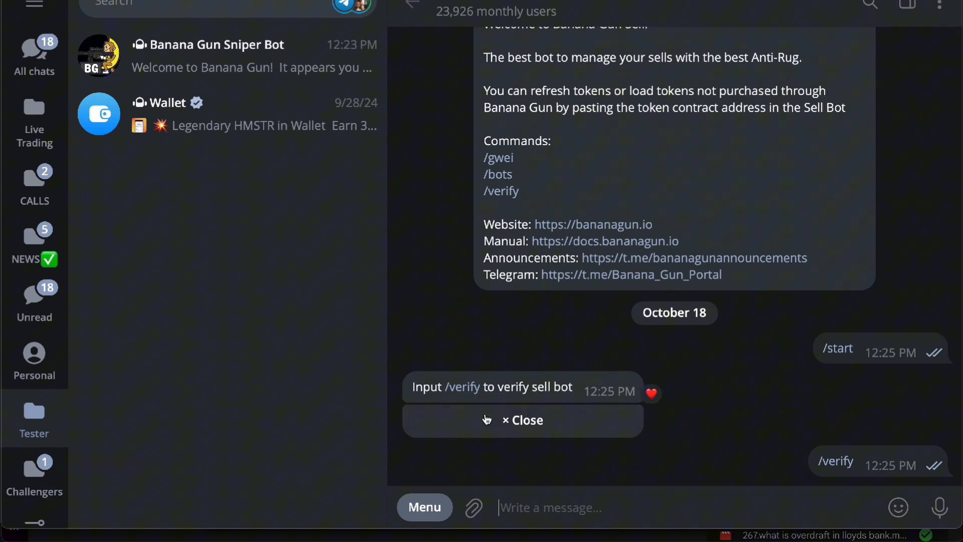
left_click(522, 419)
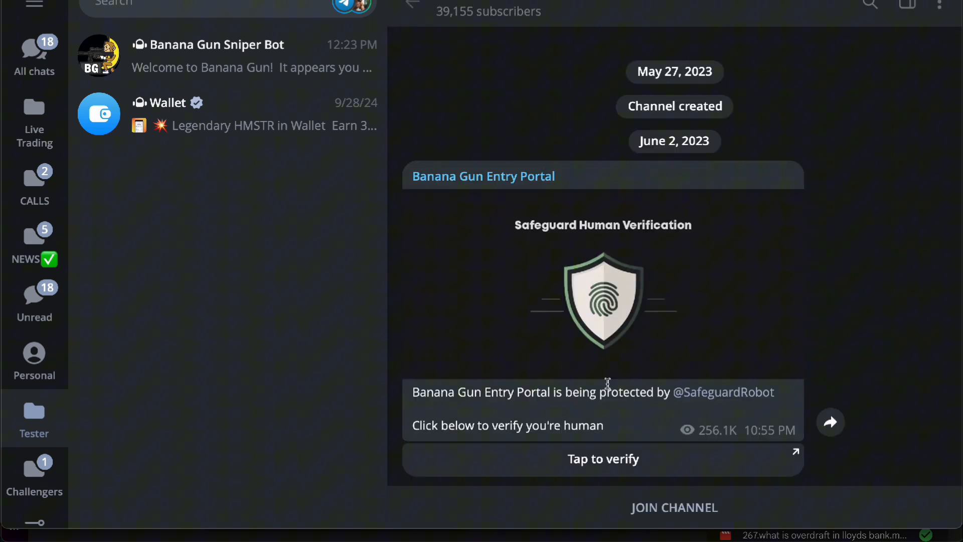
Join the Entry Portal, start Safeguard, solve the captcha, and return to bot chats.
left_click(673, 506)
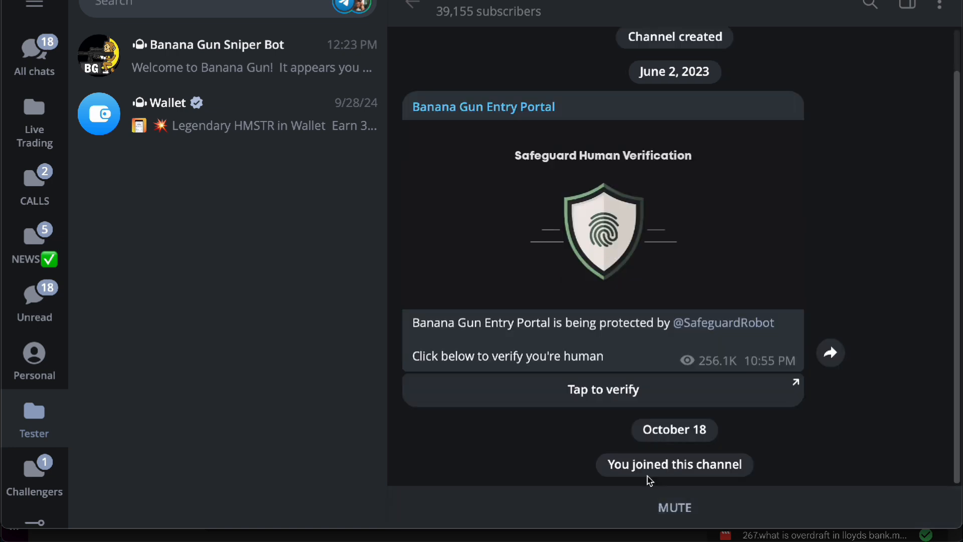
left_click(603, 389)
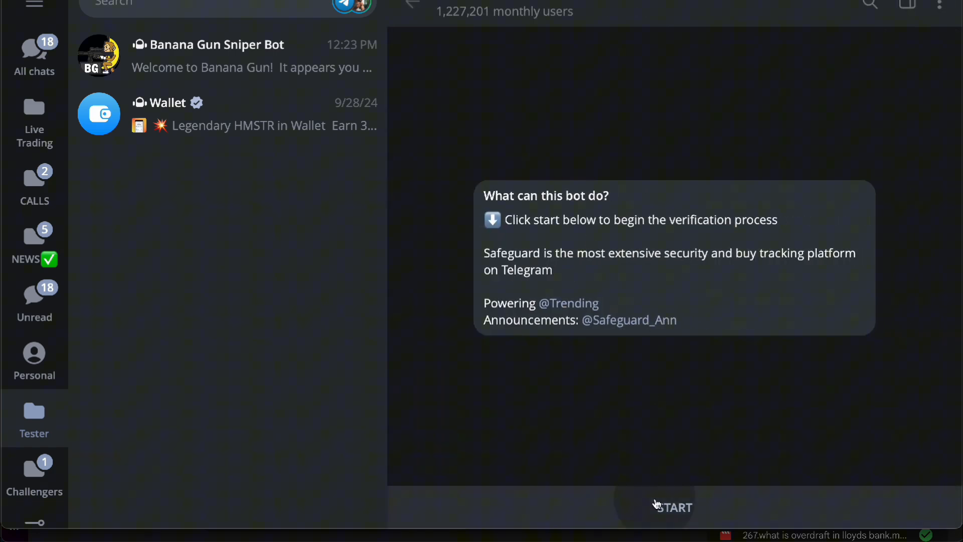
left_click(673, 507)
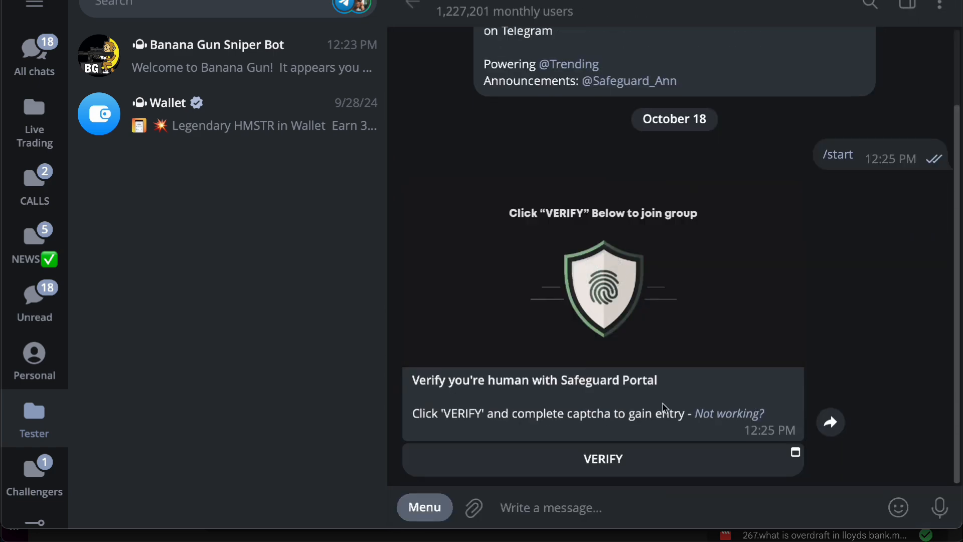
left_click(602, 458)
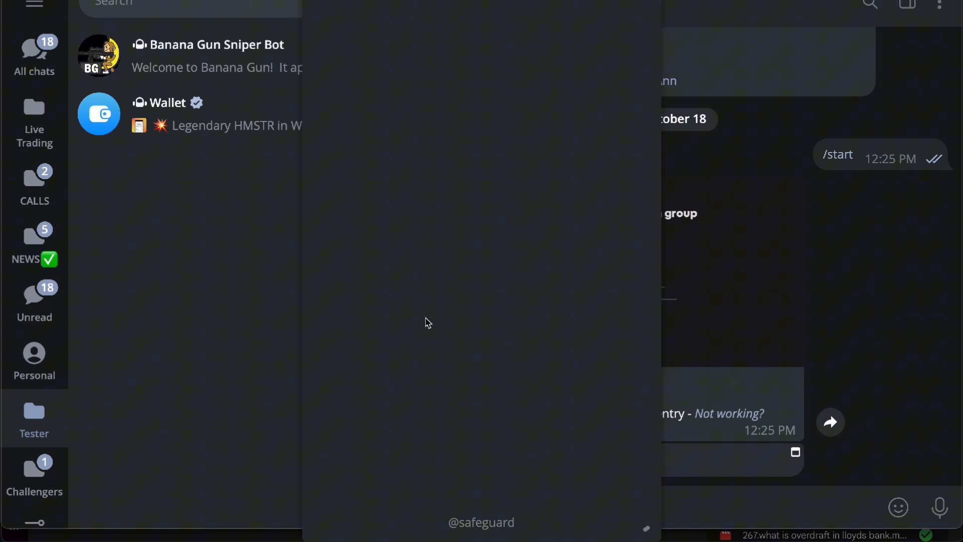
left_click(481, 120)
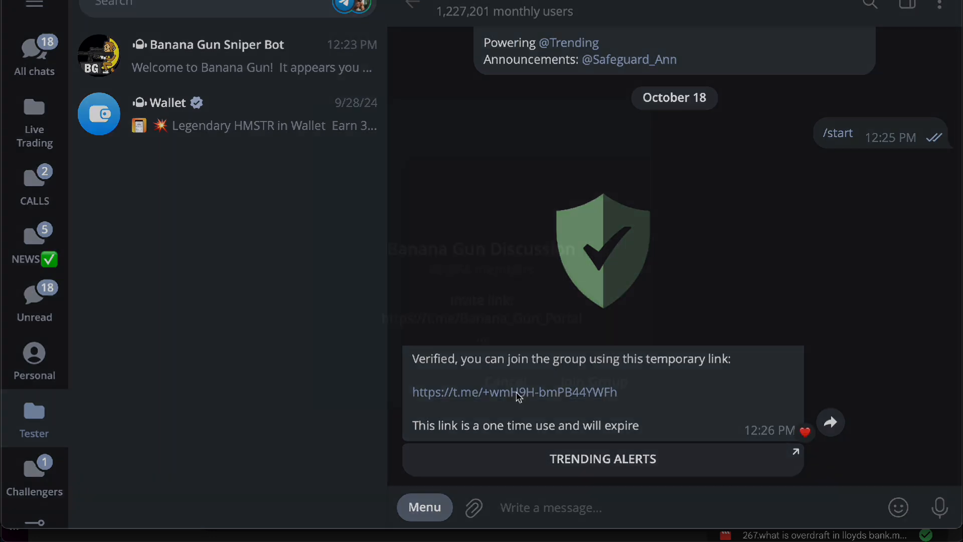
left_click(514, 392)
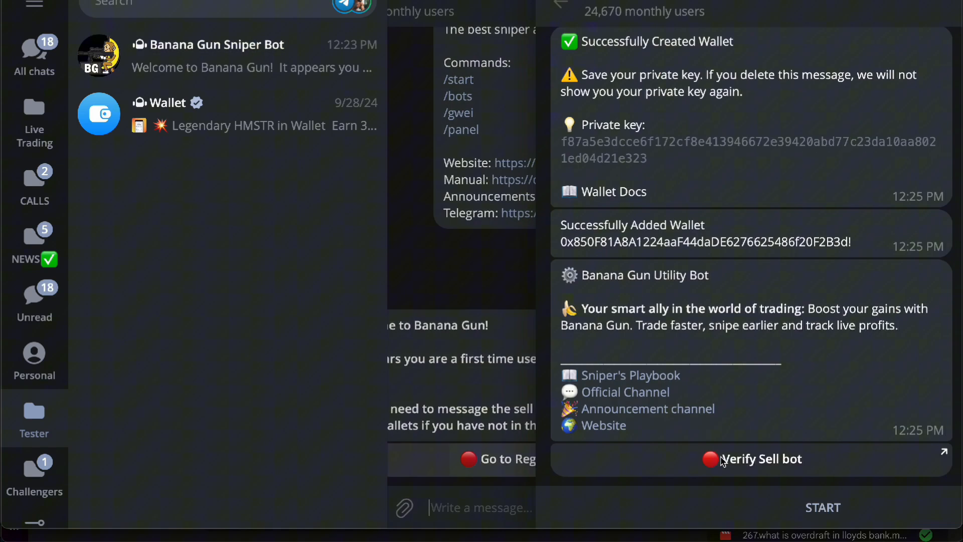
Send /start to the Banana Gun Utility Bot and Sniper Bot chats.
left_click(761, 458)
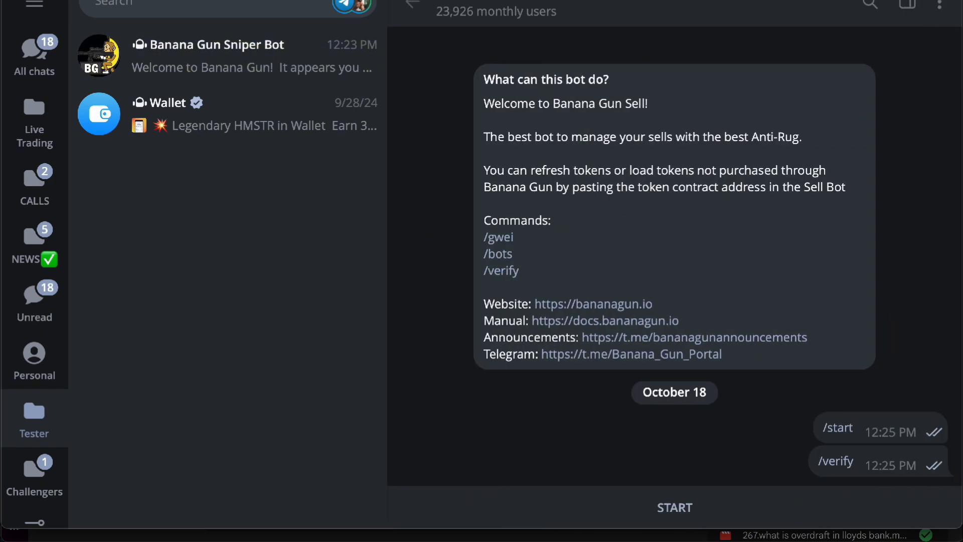
left_click(673, 507)
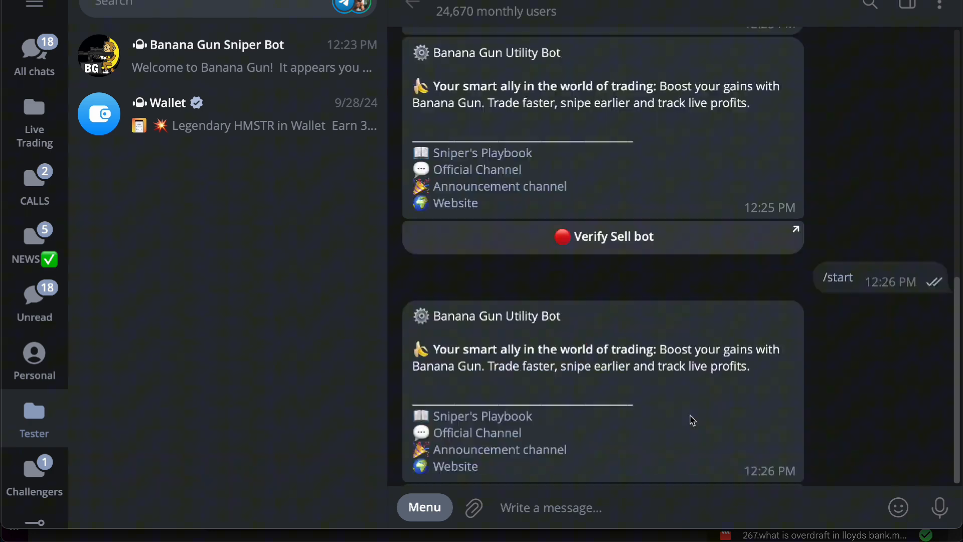
scroll("down", 3)
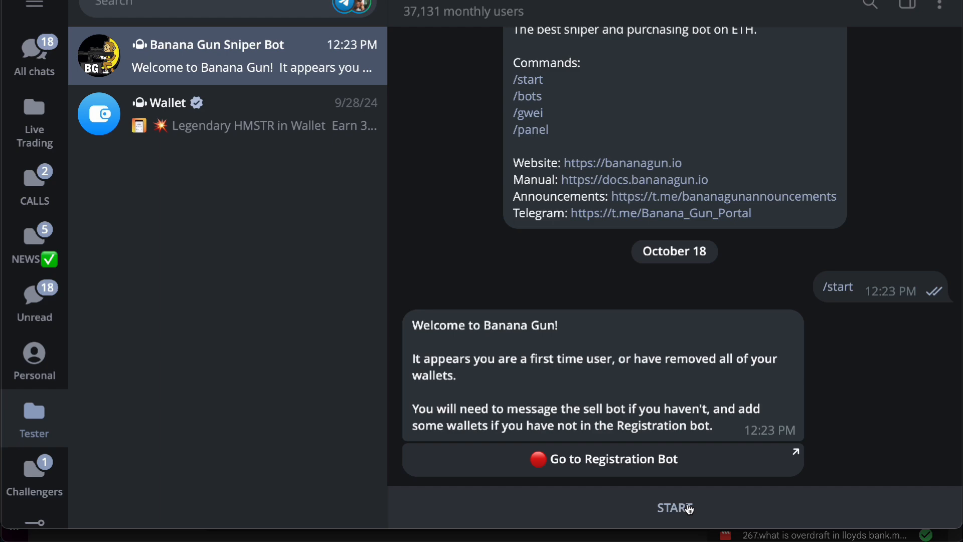
left_click(674, 507)
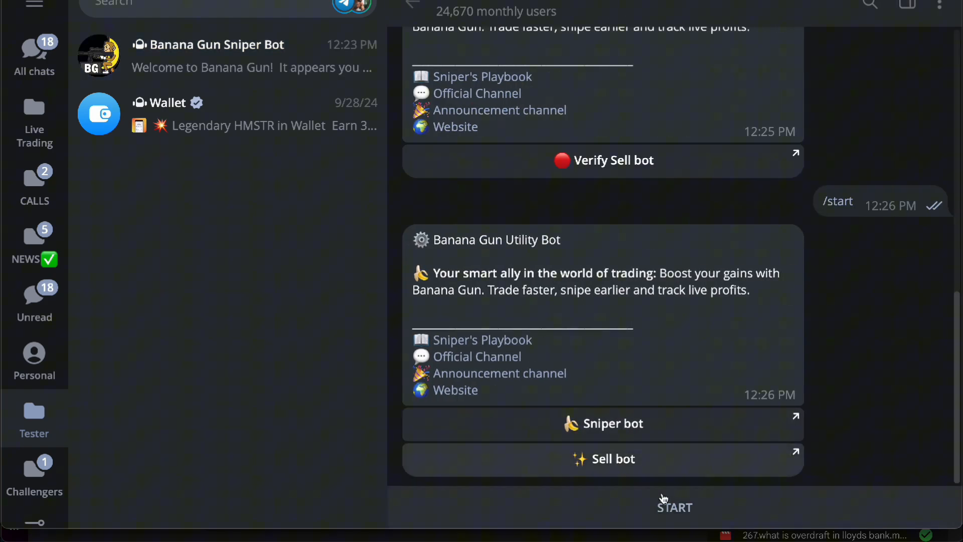
left_click(674, 506)
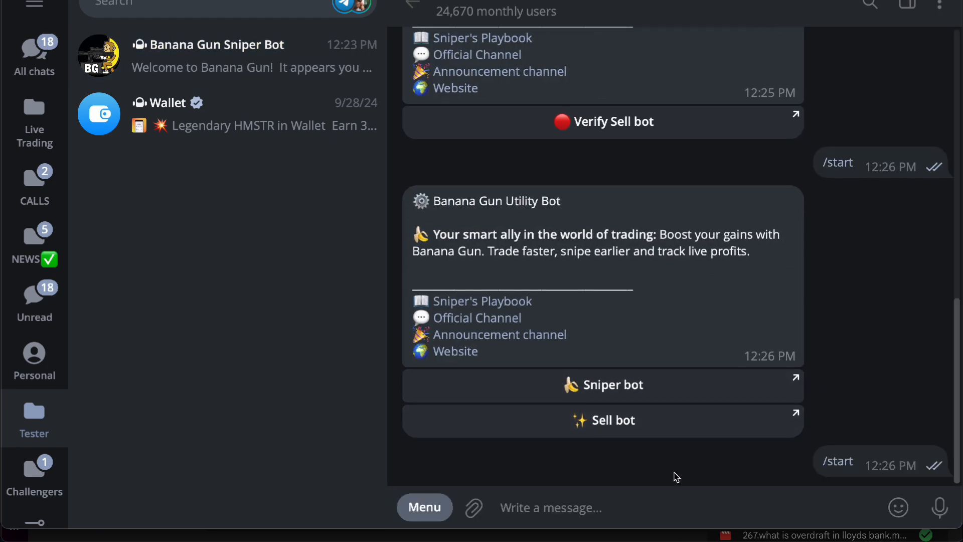
Scroll past the auto-snipe token prompt and choose /start from the Sniper Bot's Menu.
scroll("down", 3)
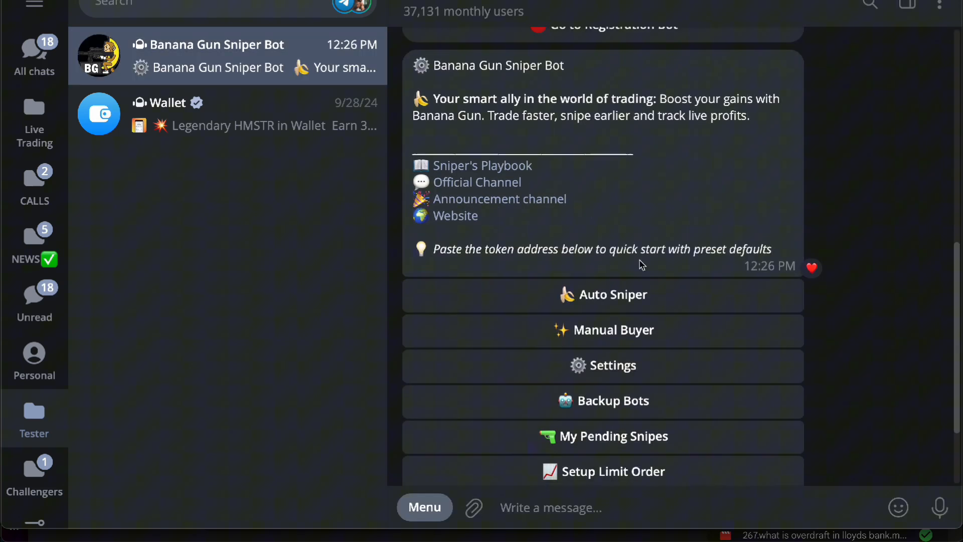
scroll("down", 3)
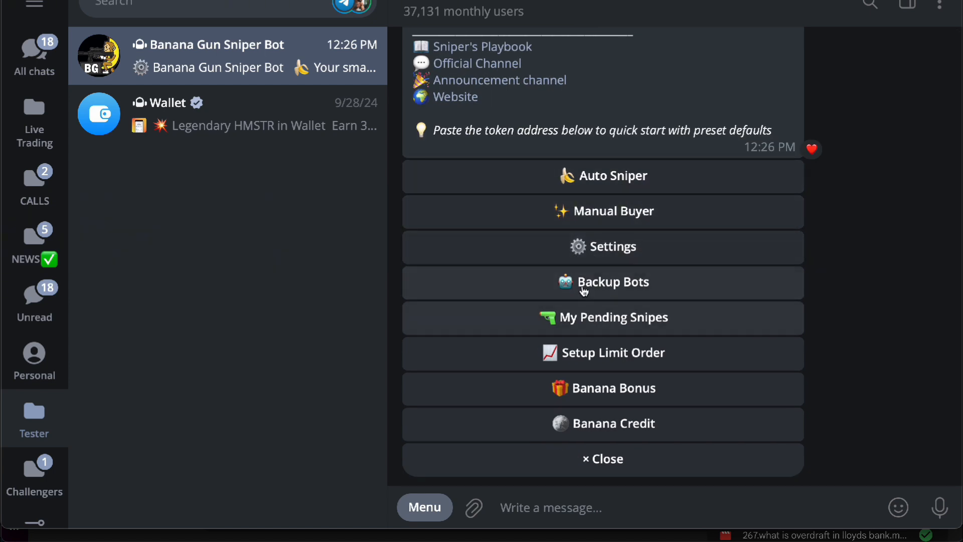
mouse_move(594, 380)
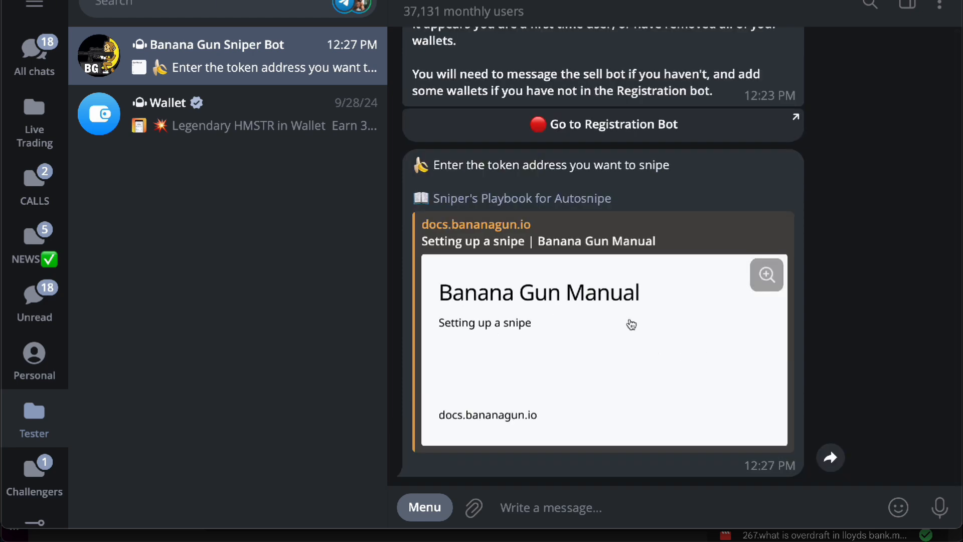
mouse_move(637, 337)
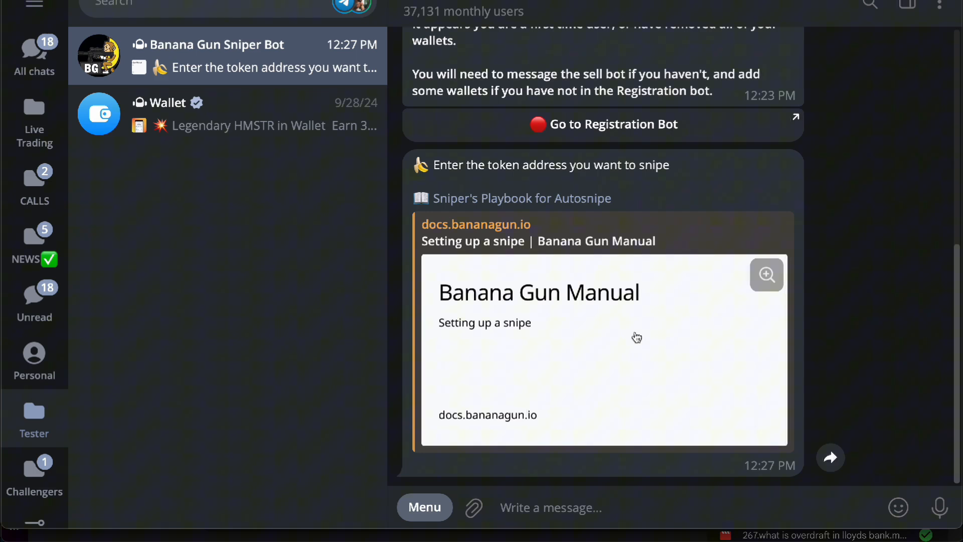
left_click(424, 507)
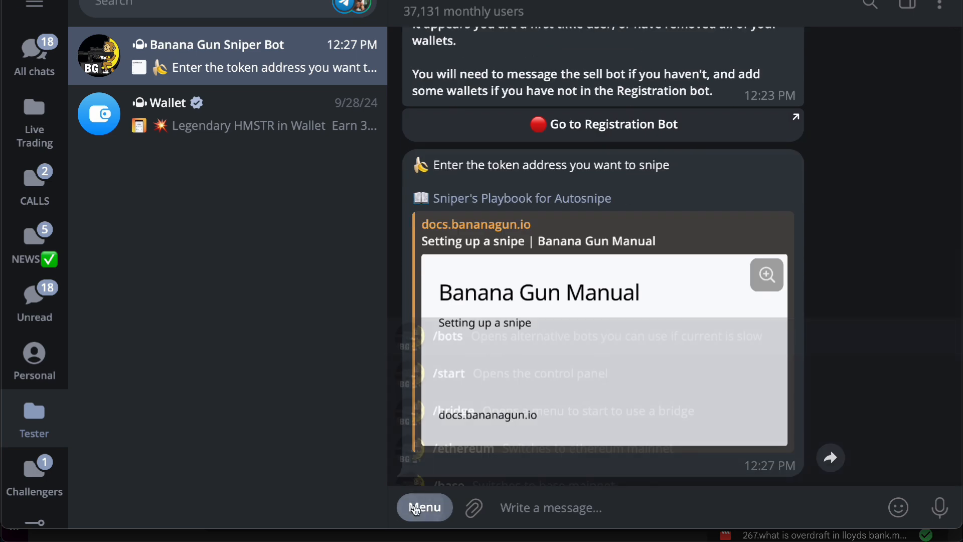
left_click(424, 507)
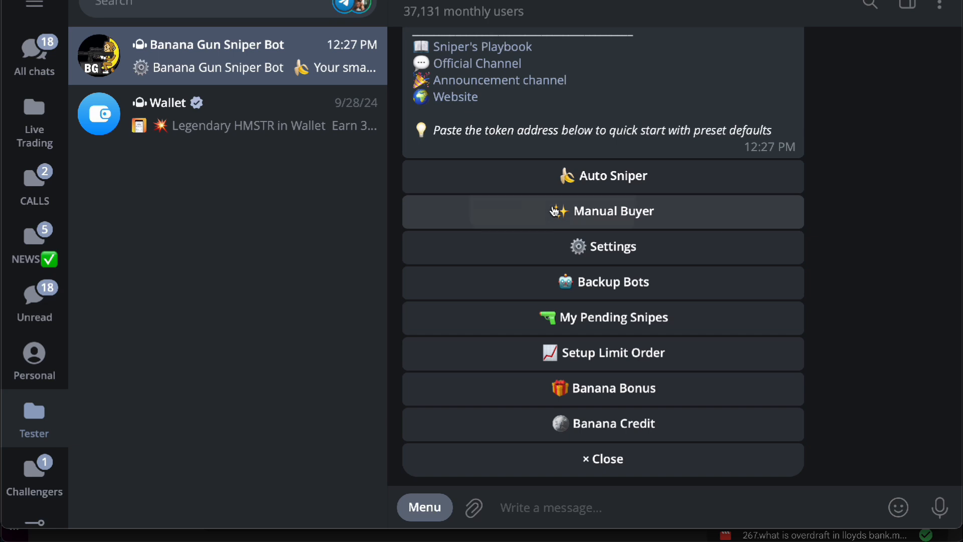
View the Manual Buyer prompt and Transfer/Bridge ETH options, then reopen the command menu.
left_click(602, 211)
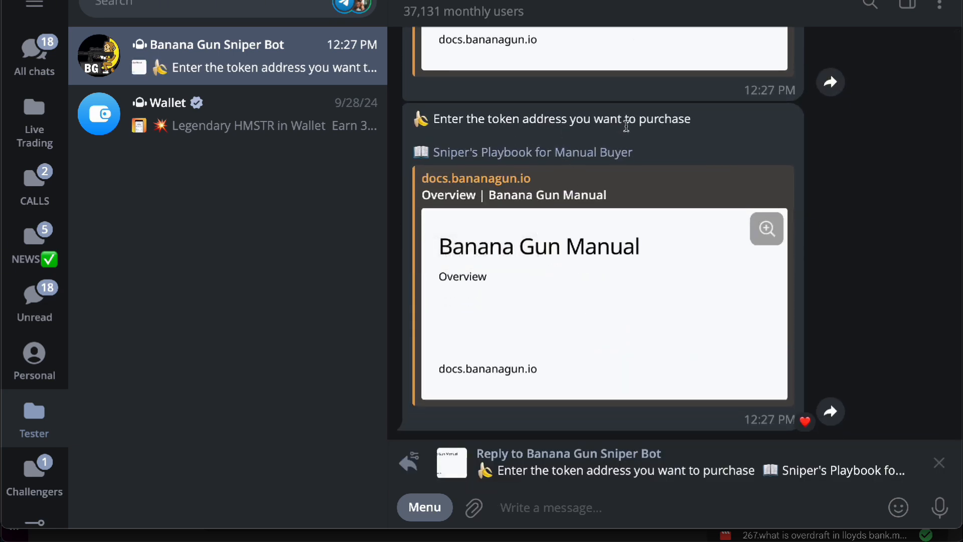
left_click(472, 507)
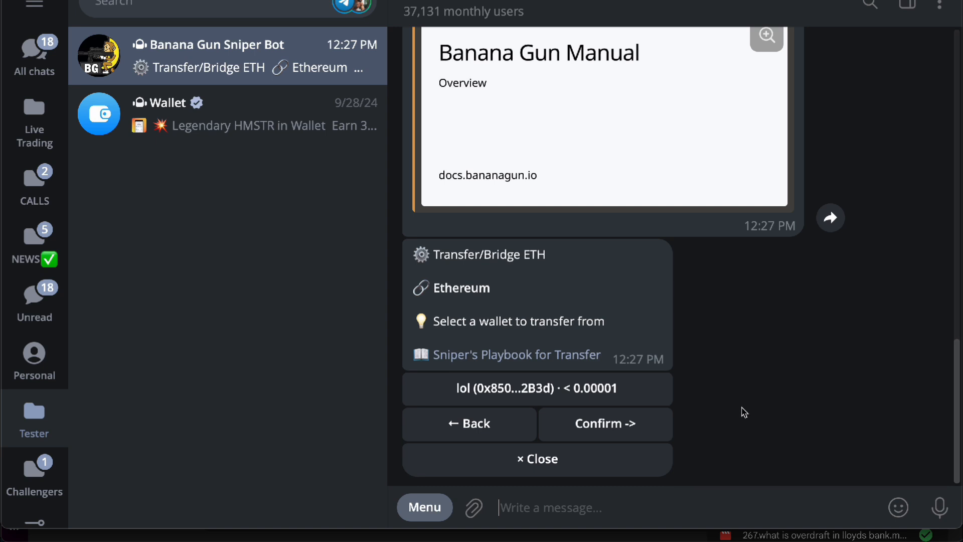
left_click(424, 506)
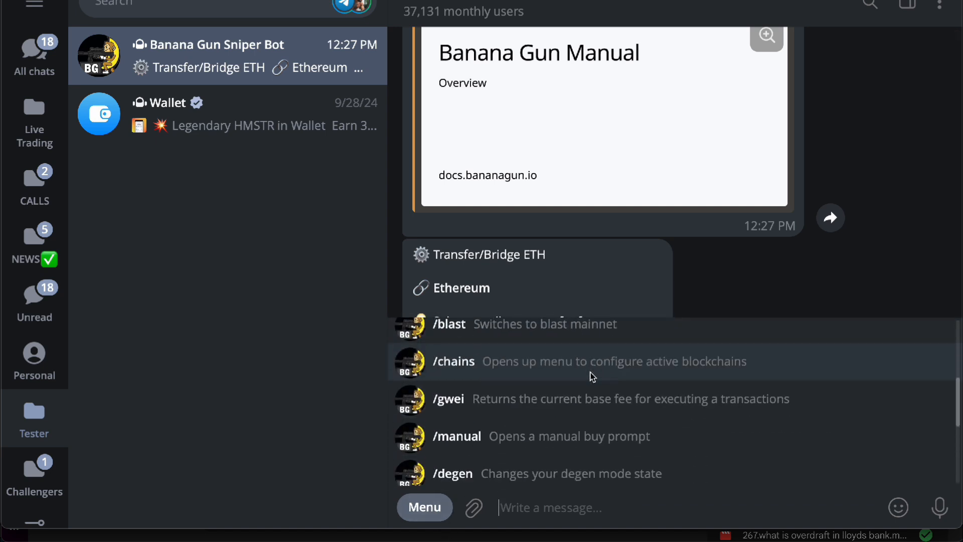
scroll("down", 3)
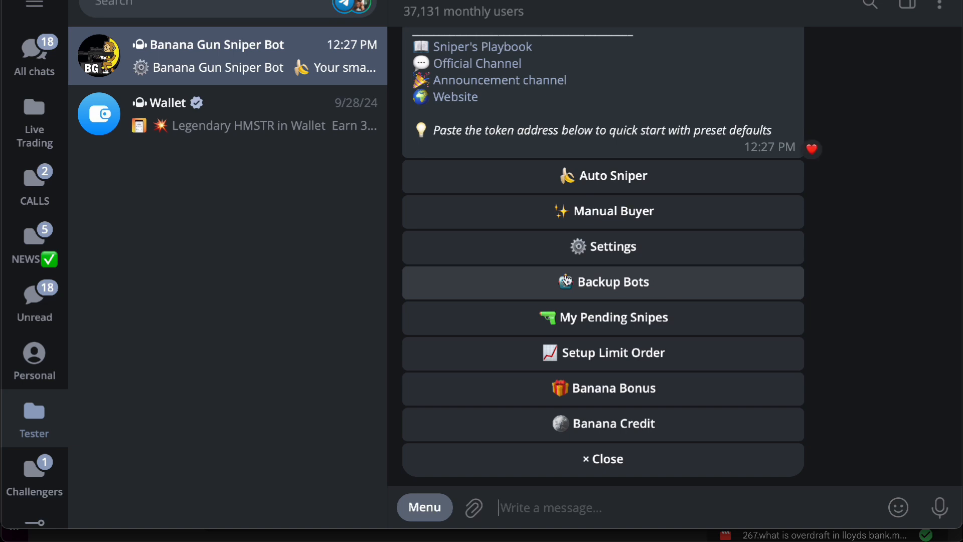
mouse_move(567, 254)
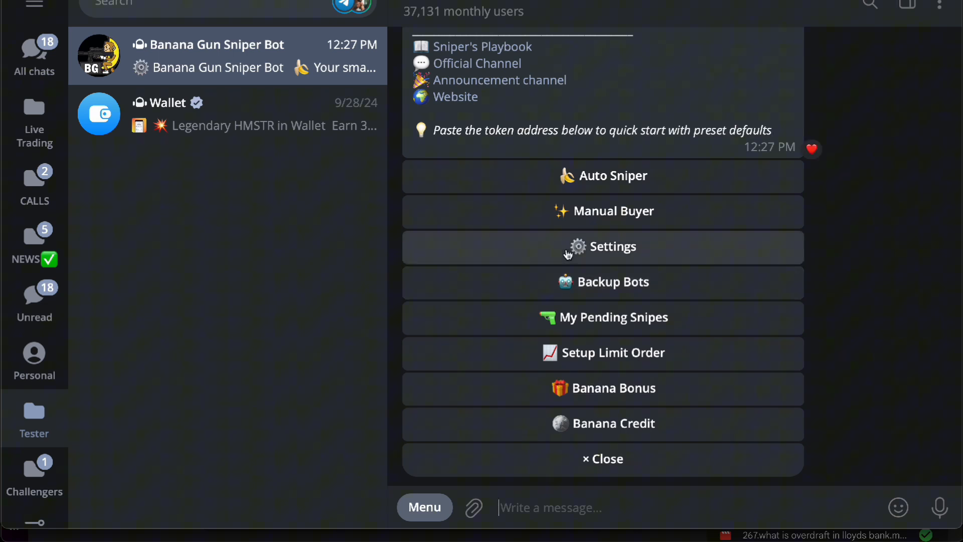
left_click(602, 246)
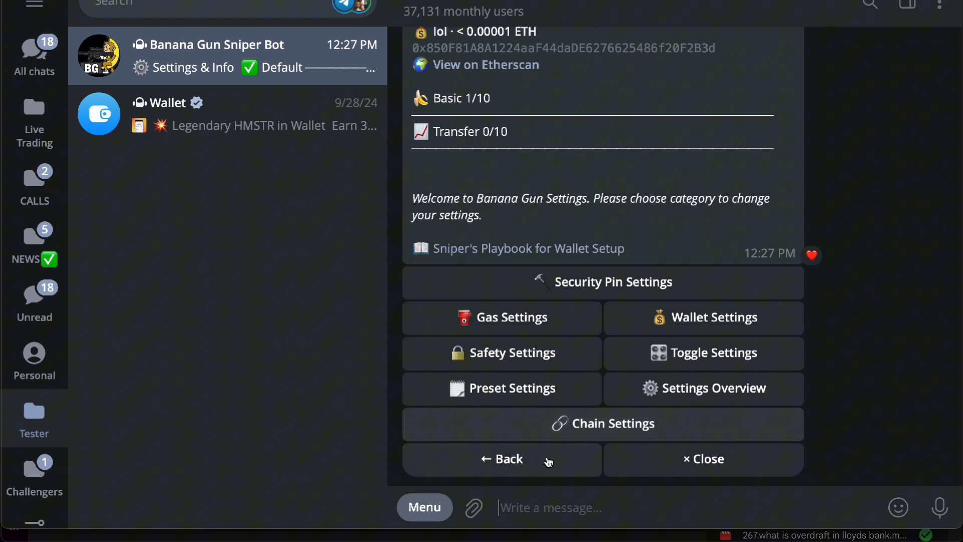
left_click(501, 458)
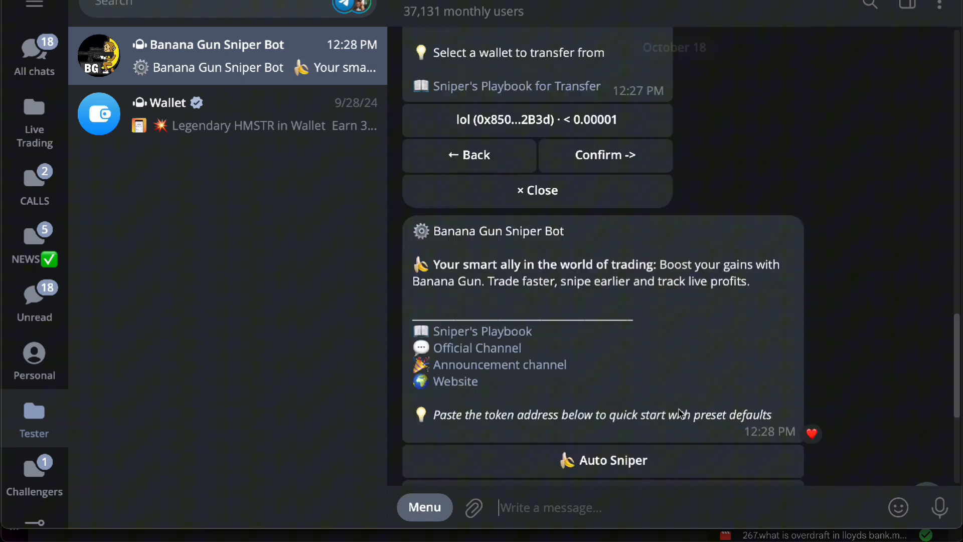
scroll("down", 3)
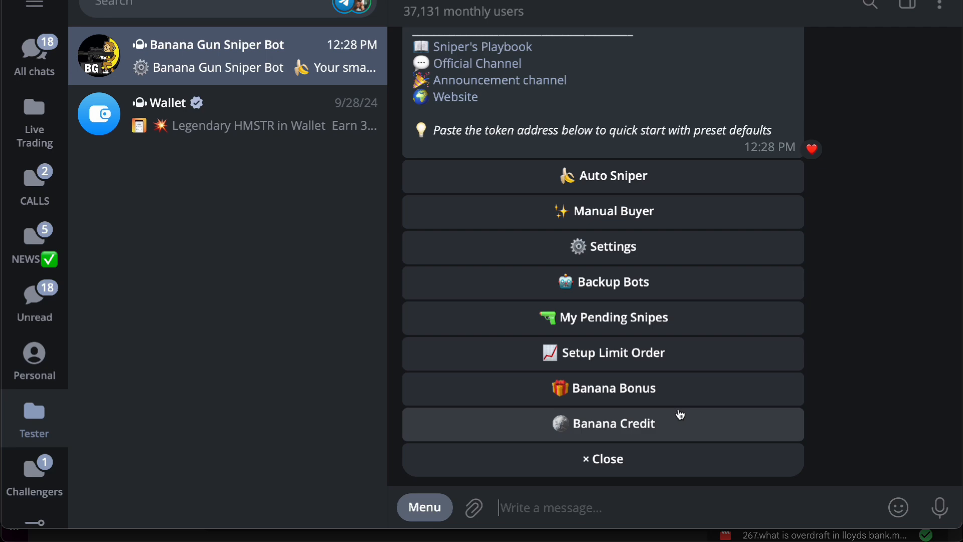
mouse_move(571, 298)
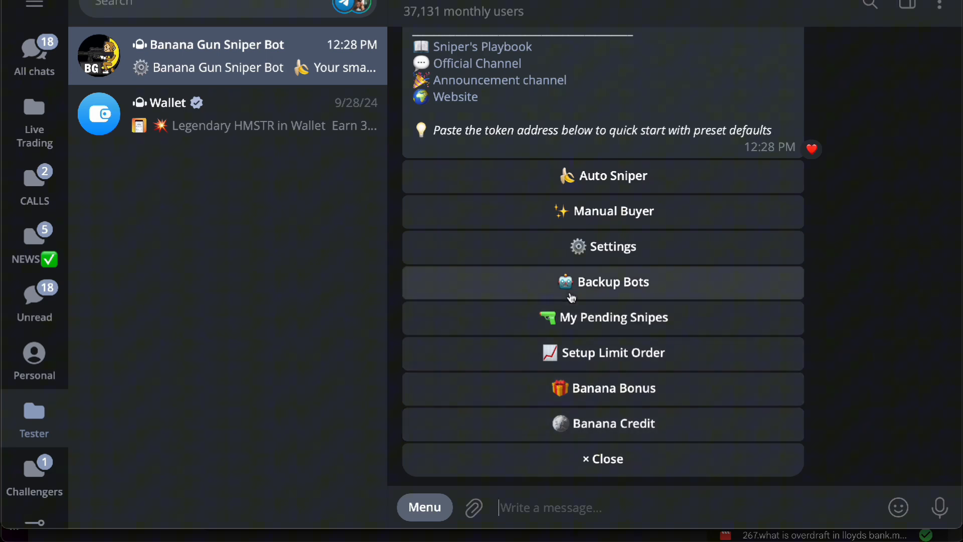